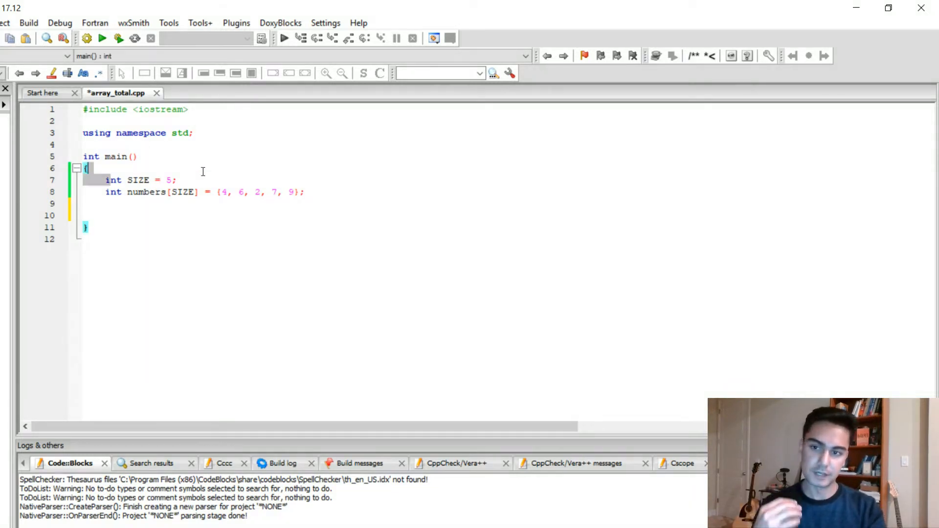
Add 'int total = 0;' and a for loop over i < SIZE adding numbers[i] into total.
click(178, 180)
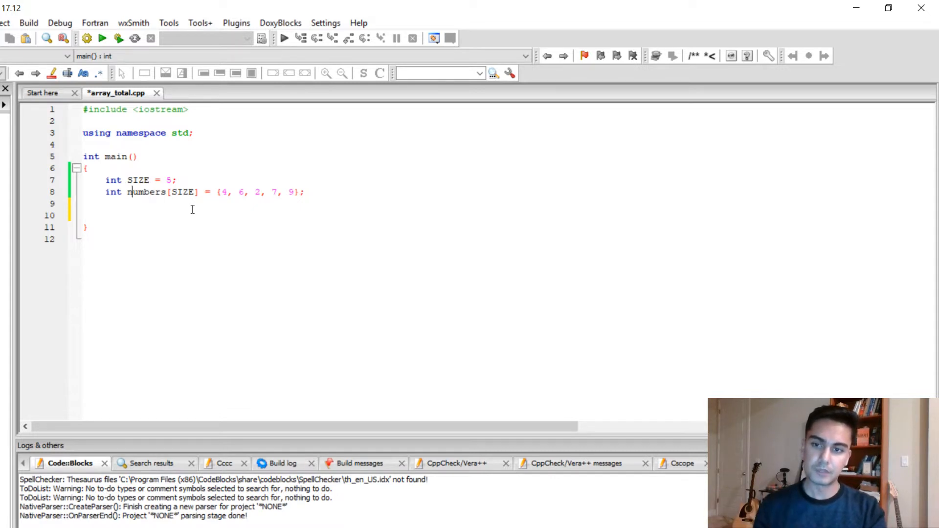
mouse_move(271, 184)
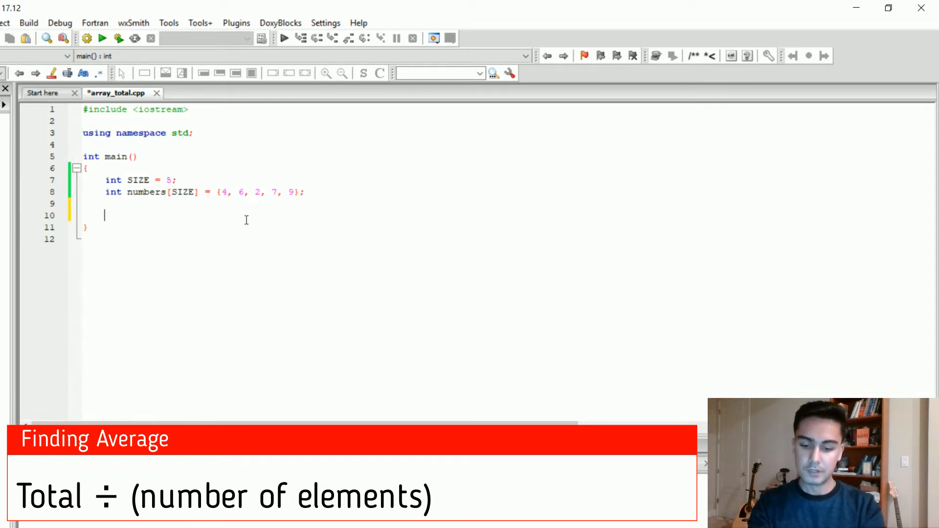
text(int total = 0;)
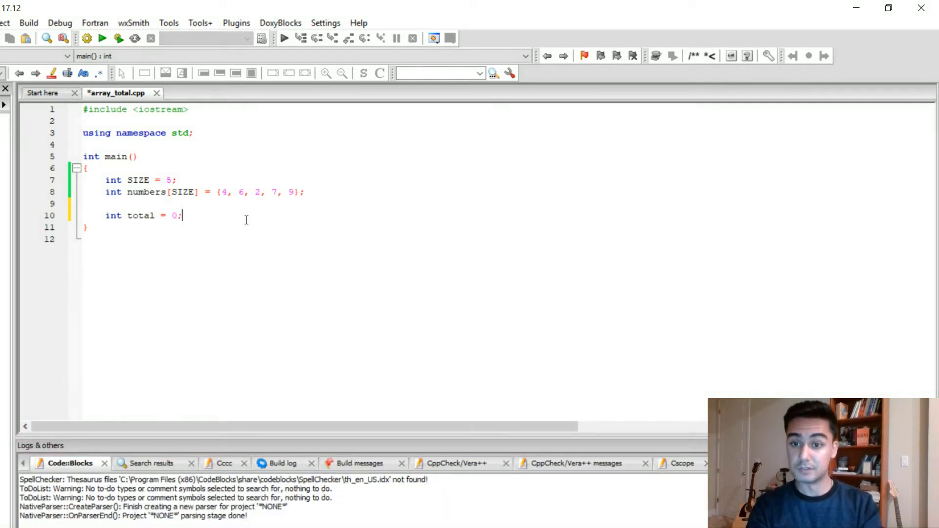
text(for(int i =0; i <)
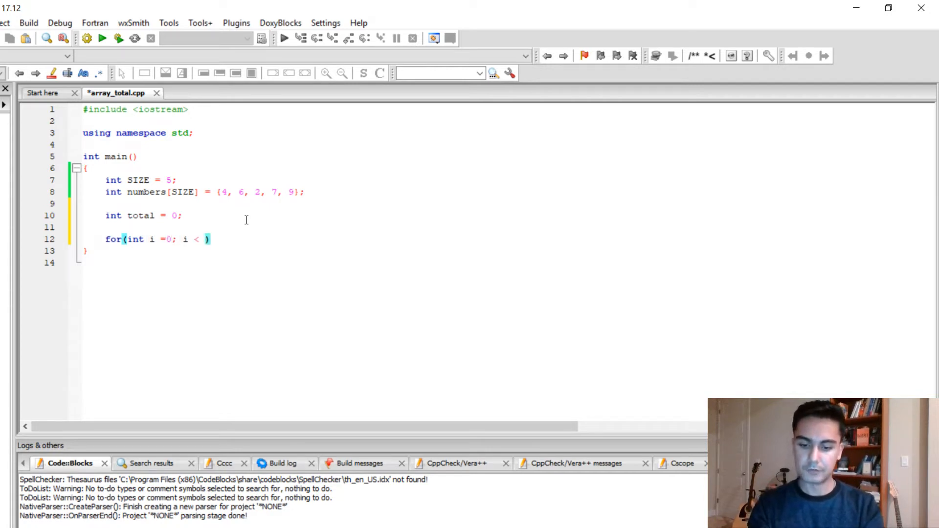
text(SIZE; i++)
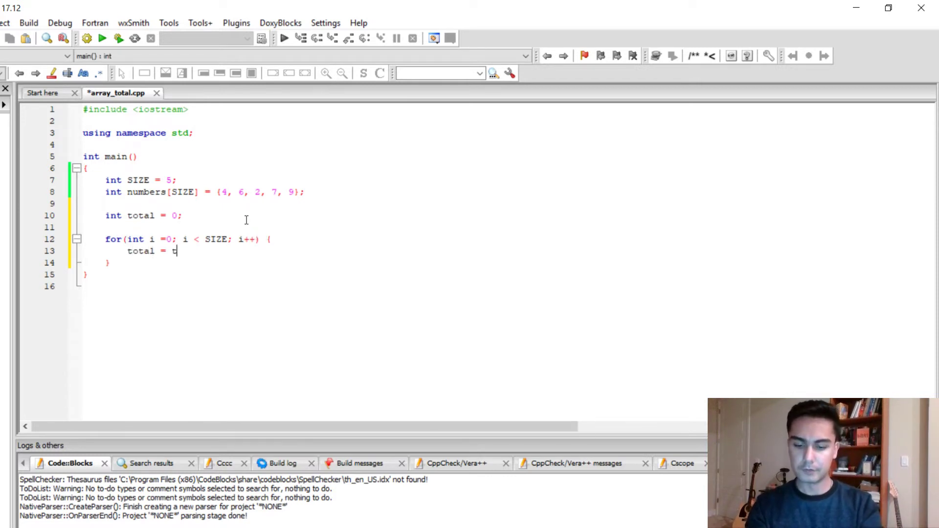
text(otal +)
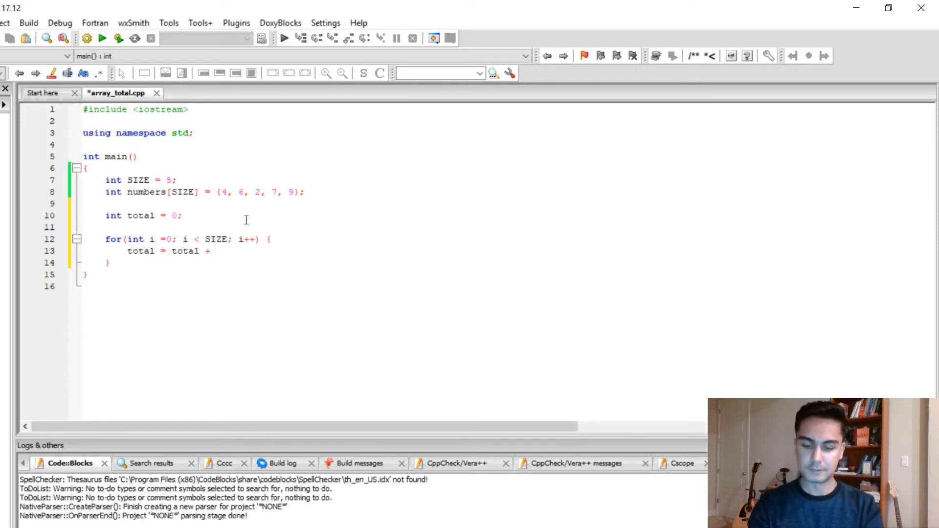
text(numbers[i])
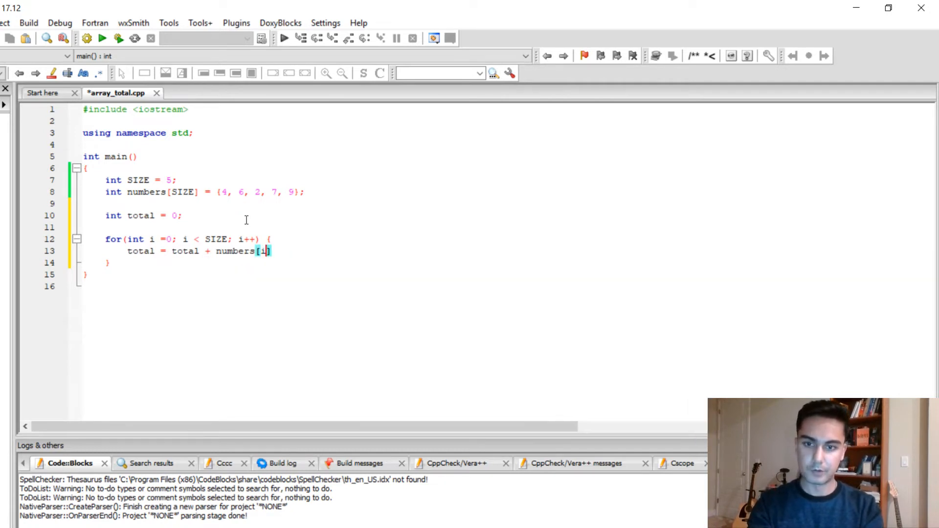
text(;)
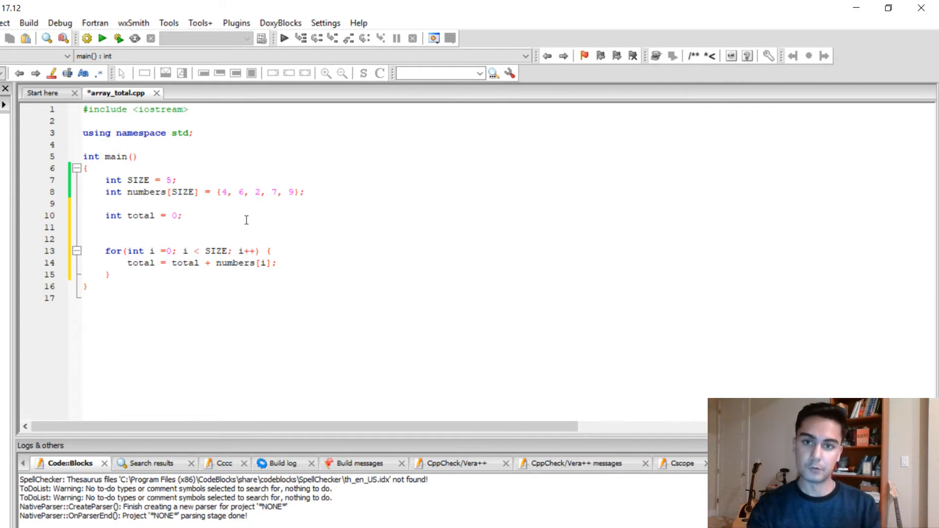
Declare 'double average = 0;', compute average = total / SIZE, and print it with endl.
text(double)
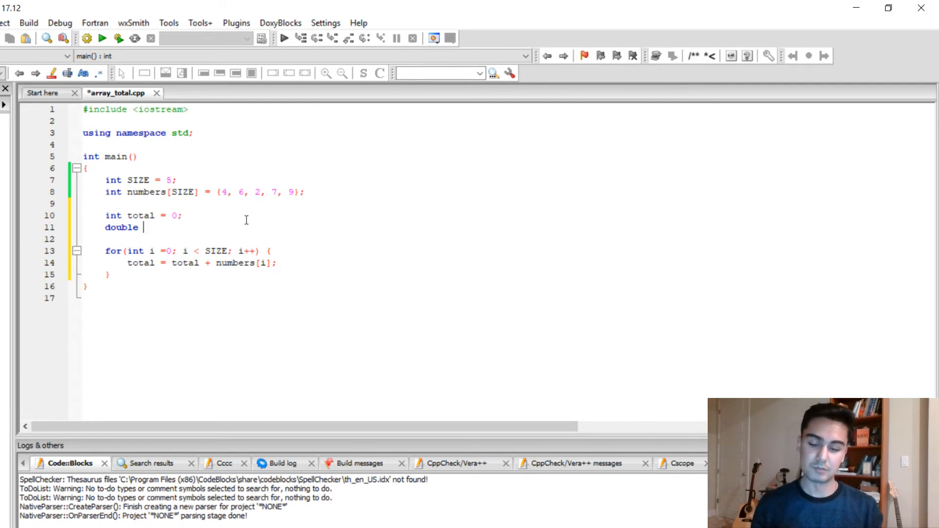
text(average =)
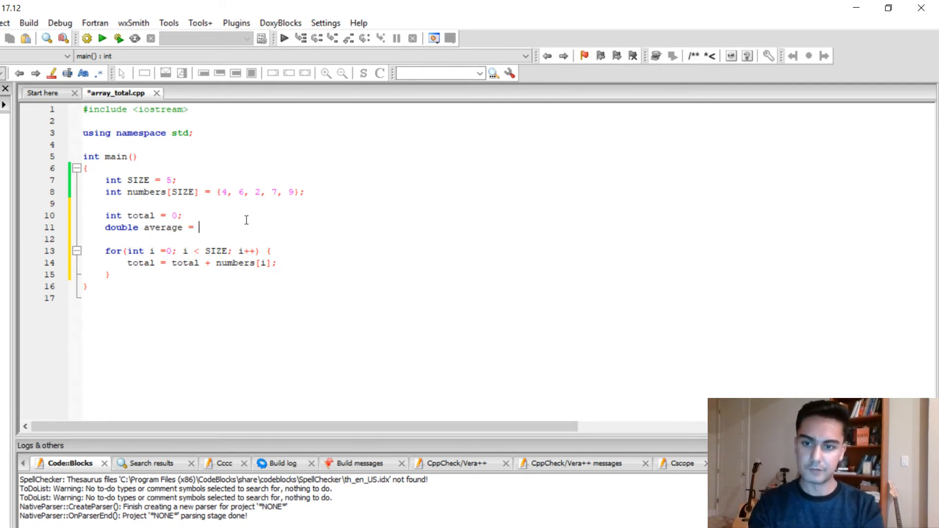
text(0;)
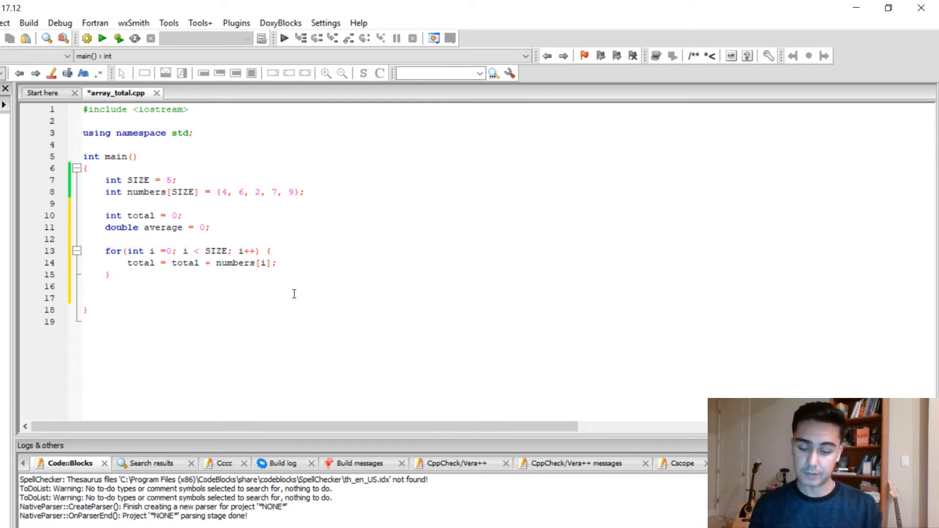
text(average = total)
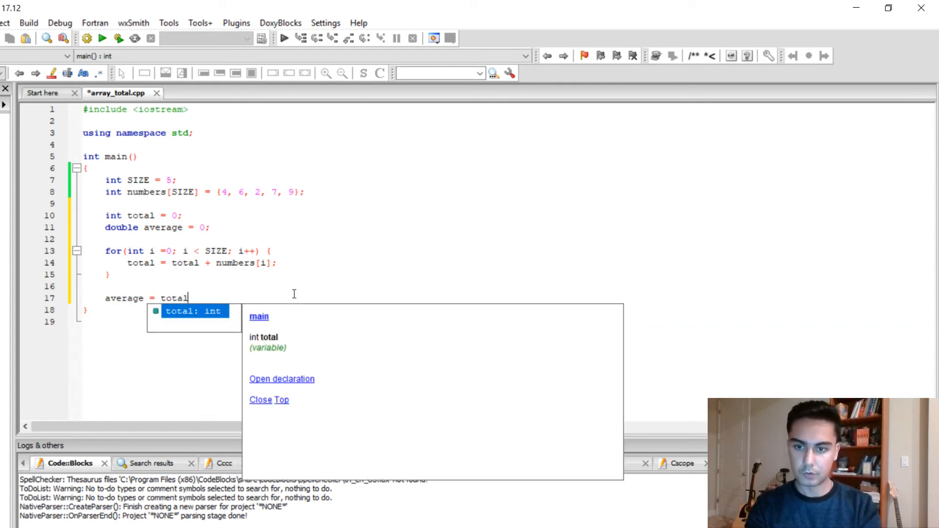
text(/)
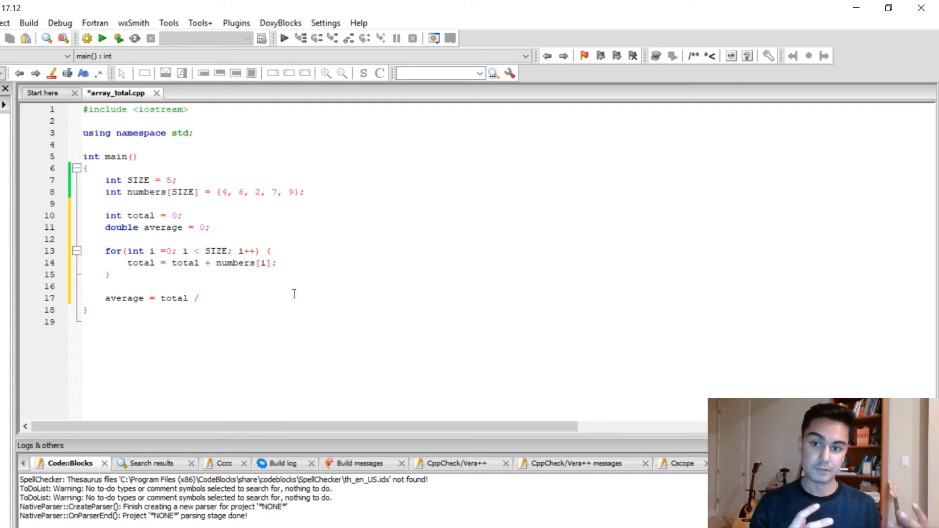
text(SIZE;)
text(cout << averag)
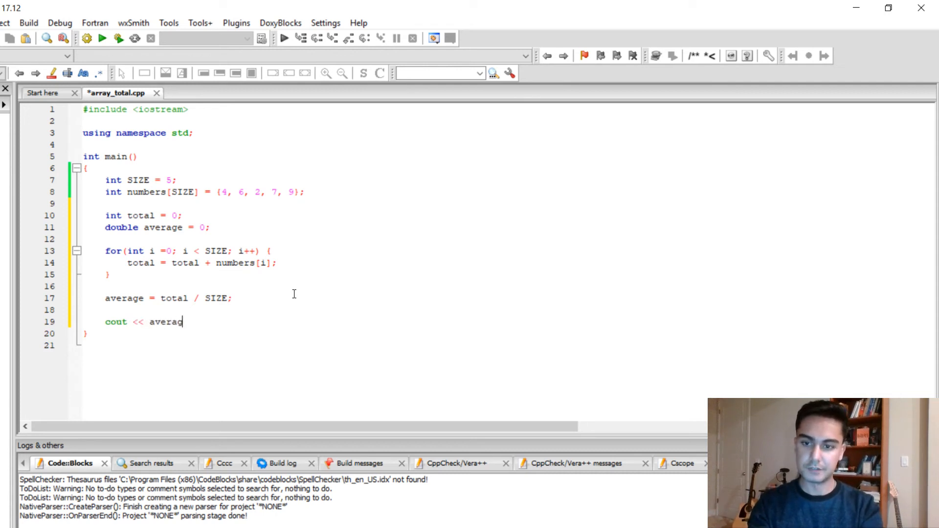
text(e << endl;)
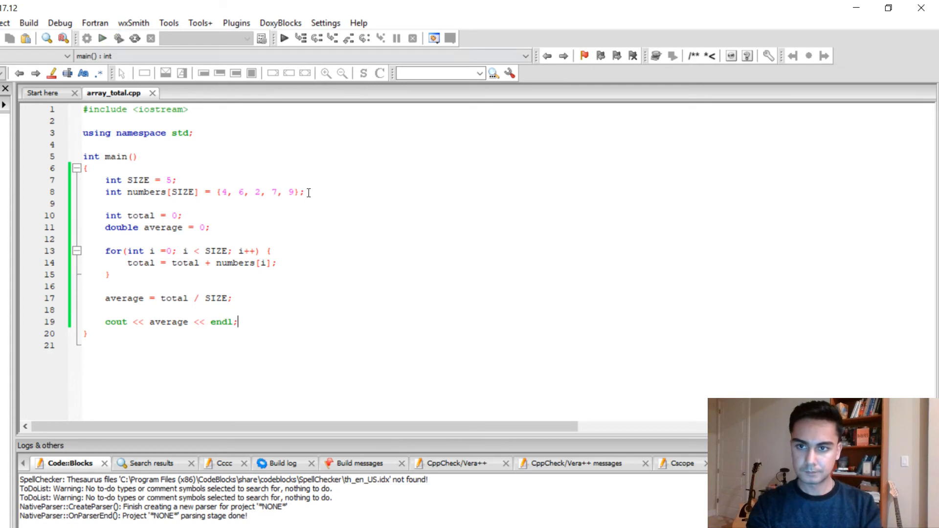
Build and run array_total, confirm the console prints 5, then close the console.
click(285, 37)
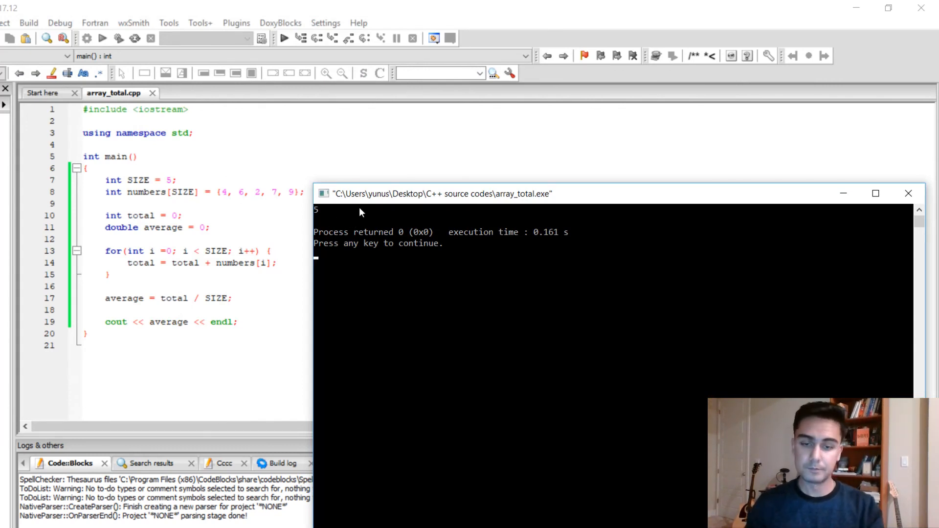
mouse_move(567, 240)
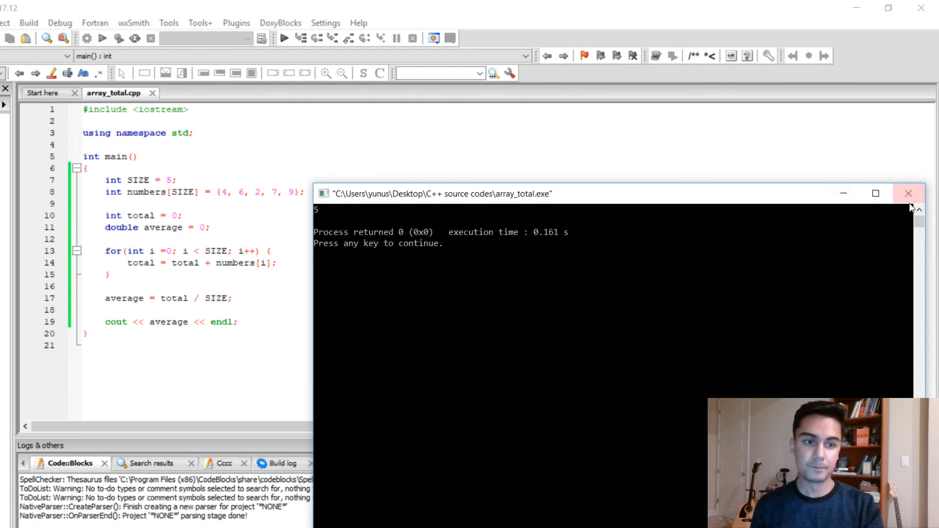
click(908, 193)
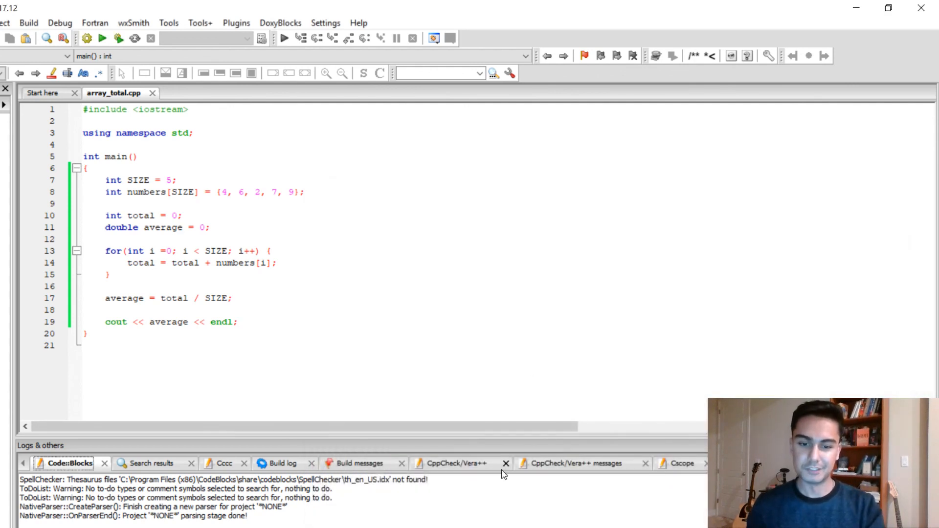